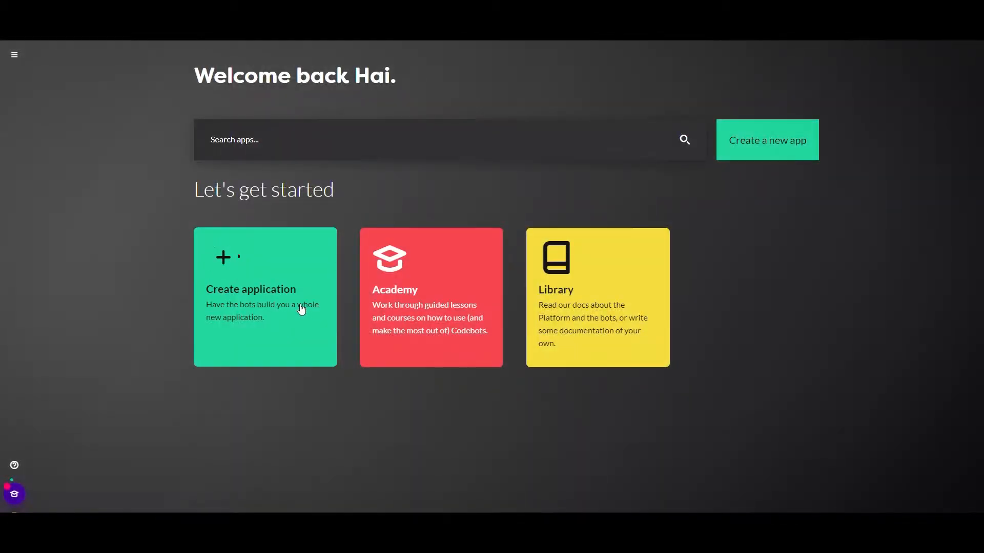
Start a new application using Custom setup and the Custom app type
{"action": "left_click", "coordinate": [265, 296]}
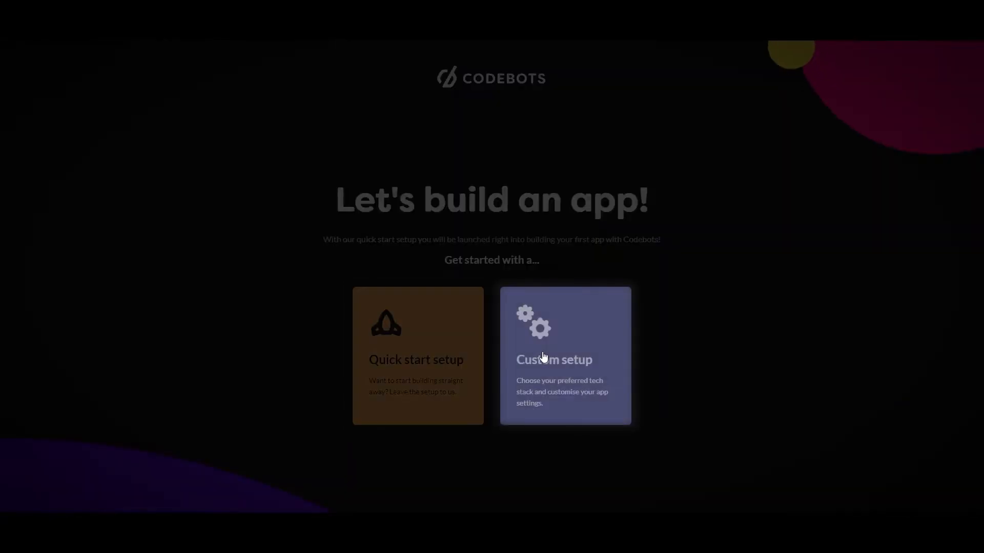
{"action": "left_click", "coordinate": [564, 355]}
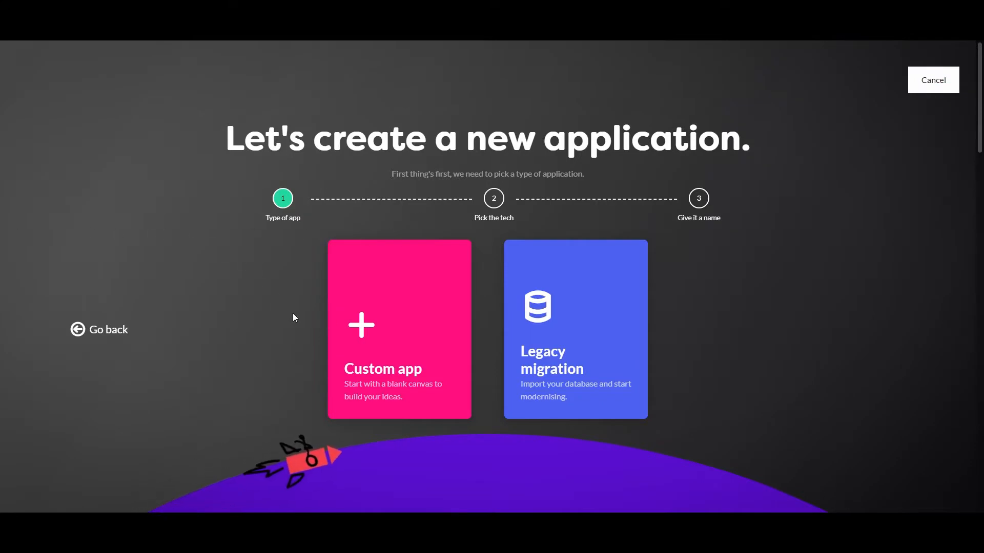
{"action": "mouse_move", "coordinate": [612, 330]}
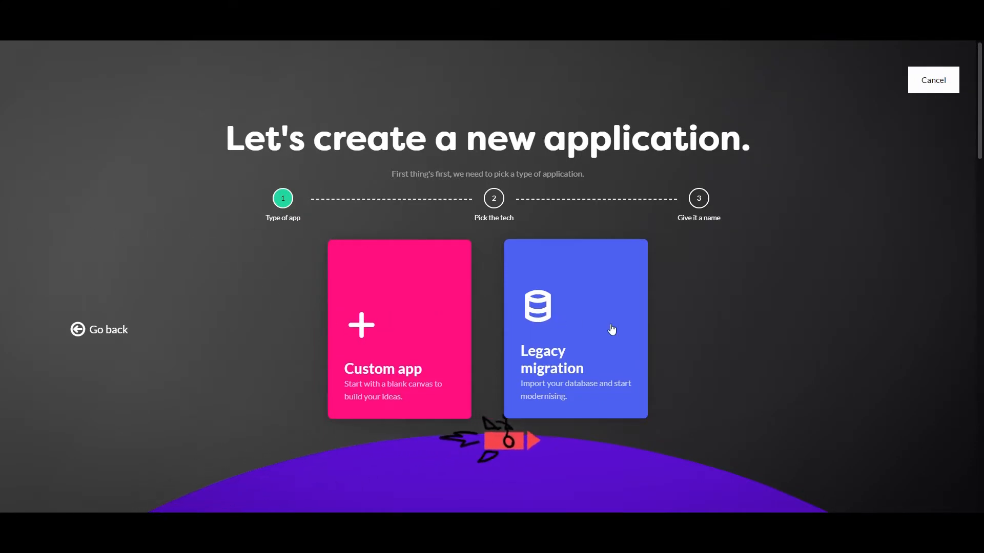
{"action": "left_click", "coordinate": [573, 329]}
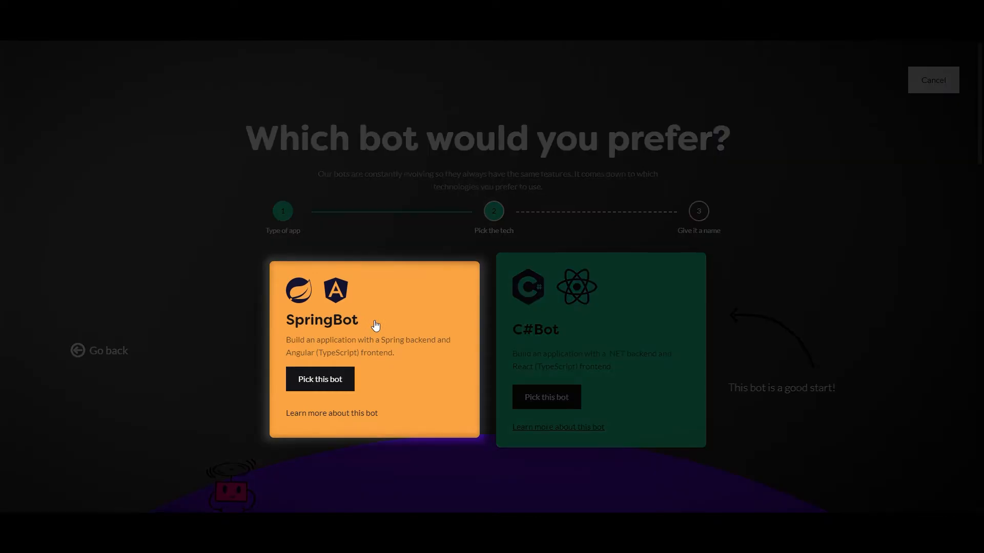
{"action": "mouse_move", "coordinate": [536, 347]}
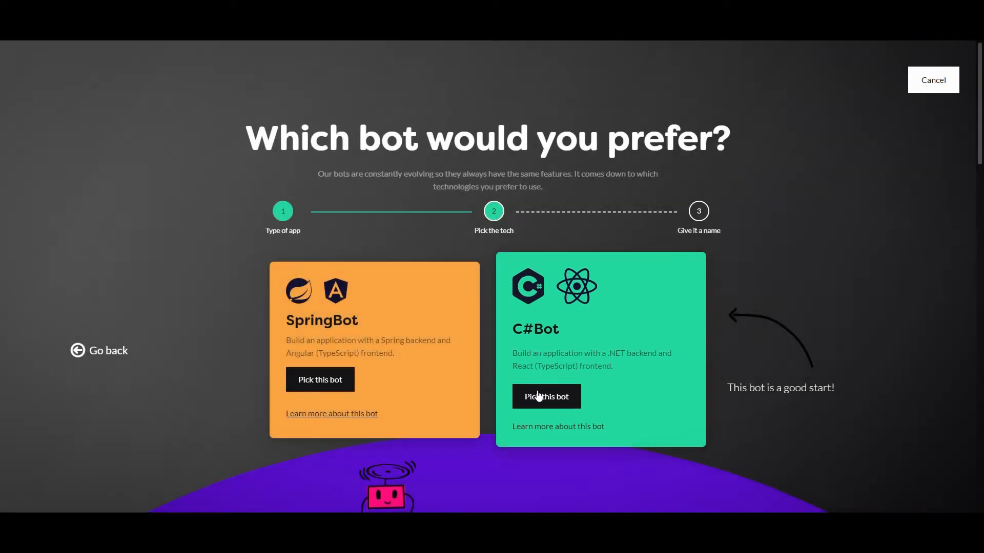
Pick C#Bot, name the app 'My first app', and start building it
{"action": "left_click", "coordinate": [545, 396]}
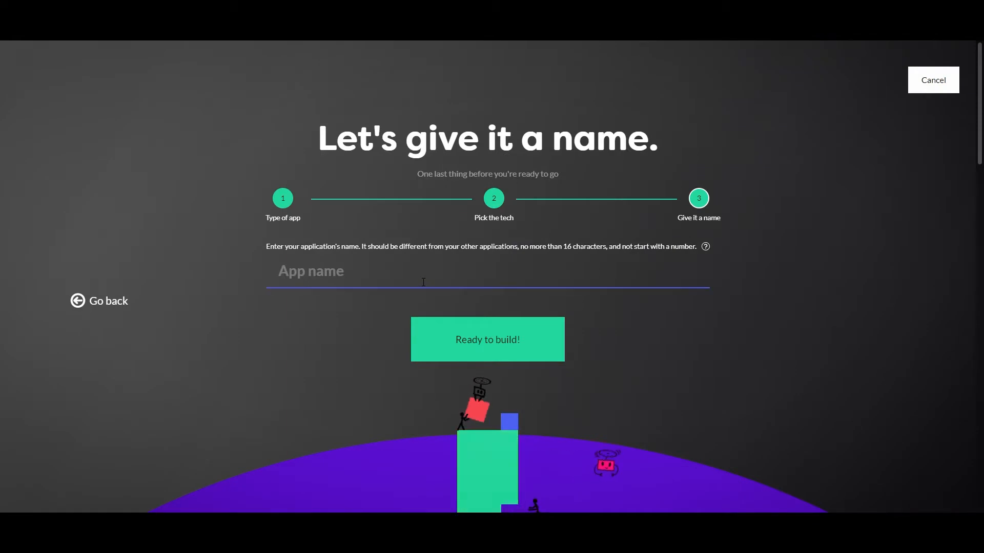
{"action": "type", "text": "My first app"}
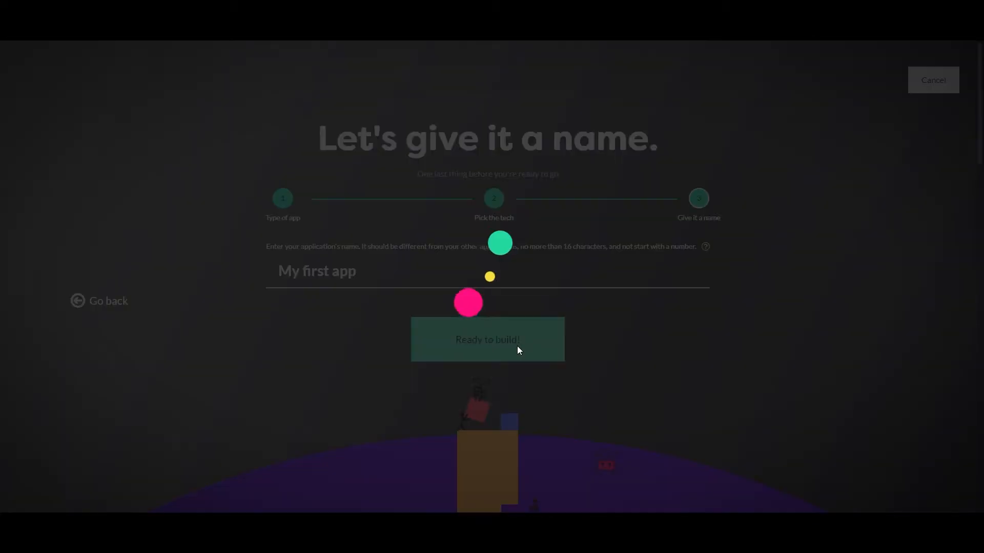
{"action": "left_click", "coordinate": [487, 339]}
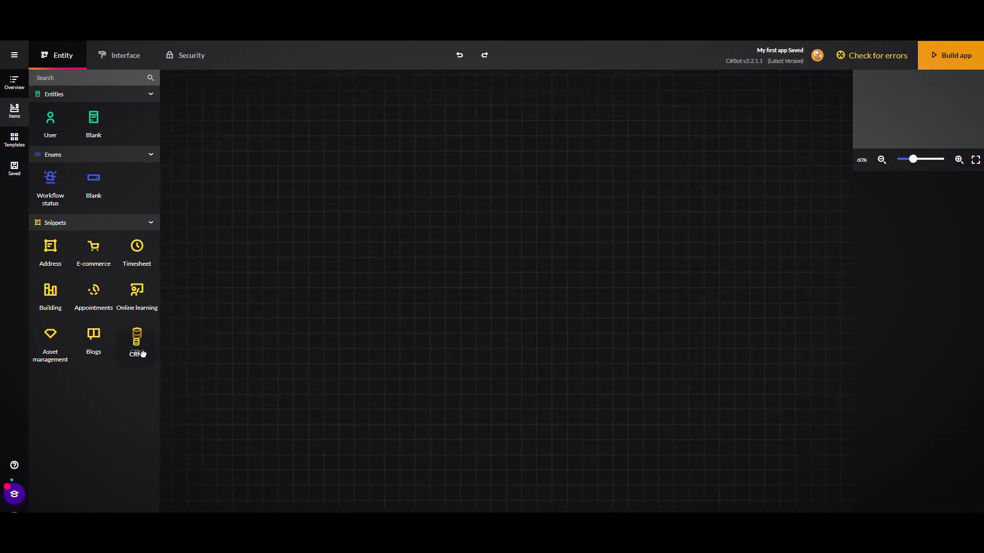
Add the CRM snippet (Contact, Activity, Note) and view Note's attribute and extension options
{"action": "left_click", "coordinate": [136, 339]}
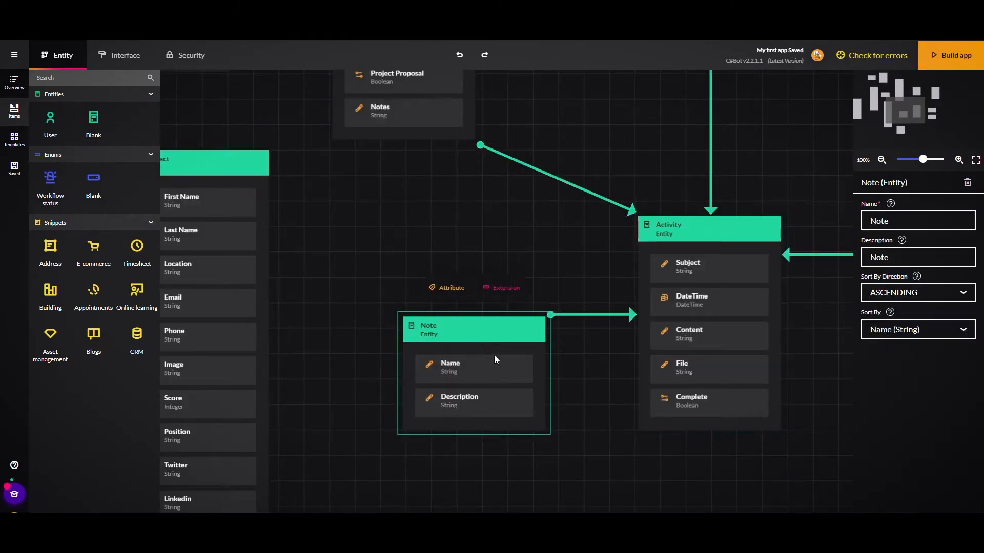
{"action": "left_click", "coordinate": [447, 288]}
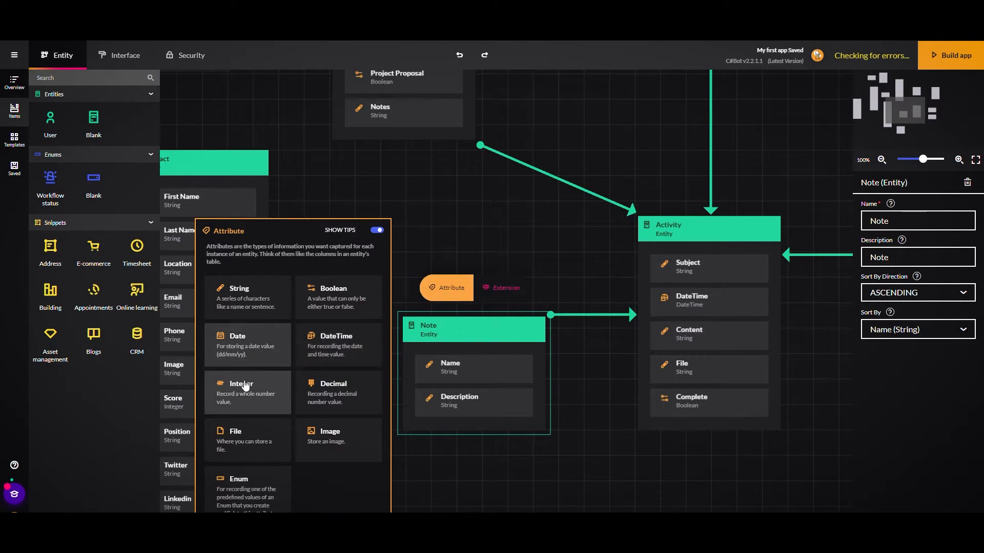
{"action": "left_click", "coordinate": [503, 287]}
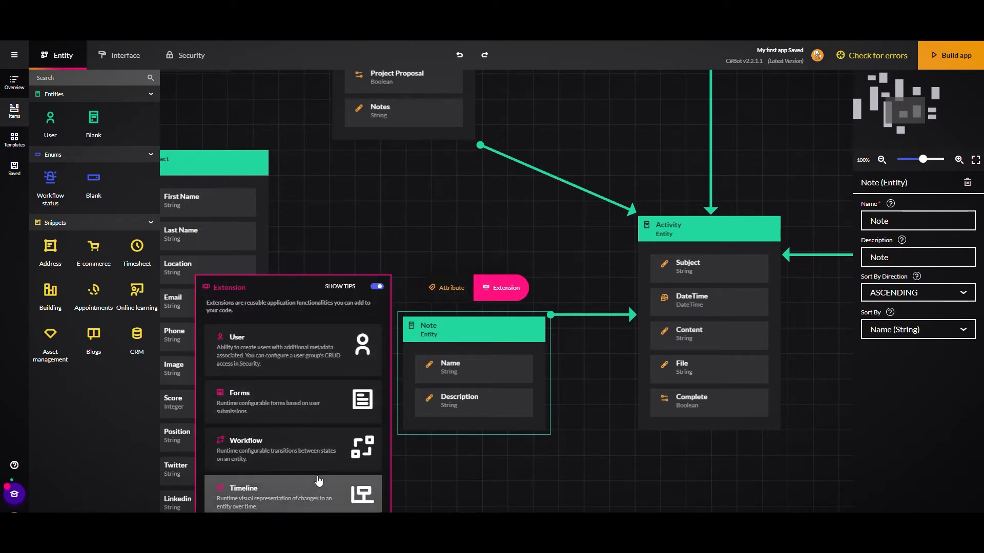
{"action": "mouse_move", "coordinate": [511, 237]}
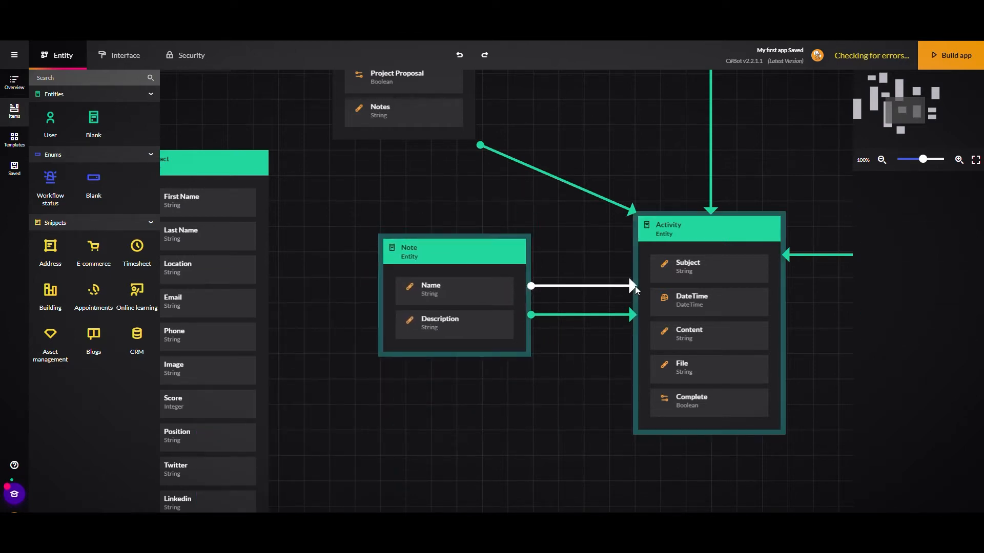
{"action": "left_click", "coordinate": [632, 286]}
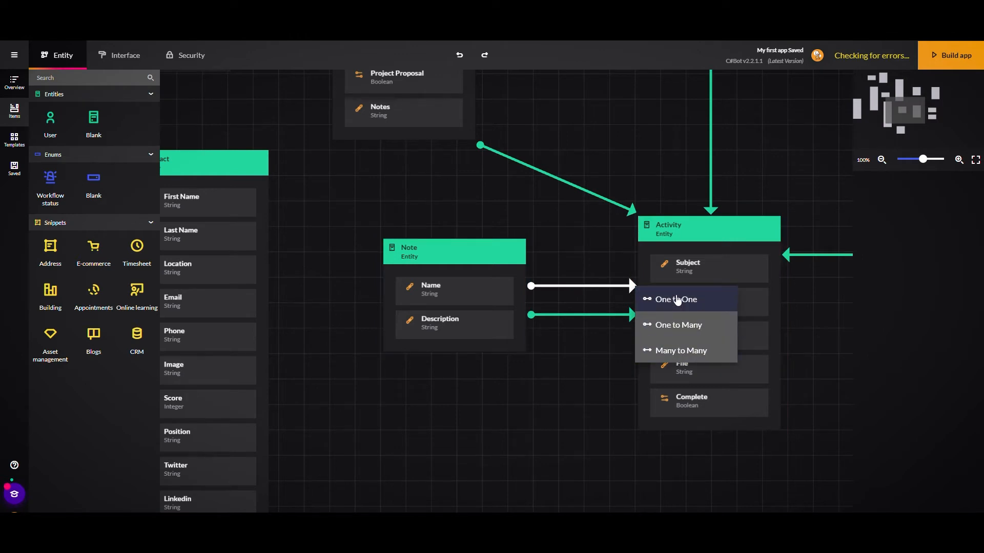
{"action": "left_click", "coordinate": [674, 300]}
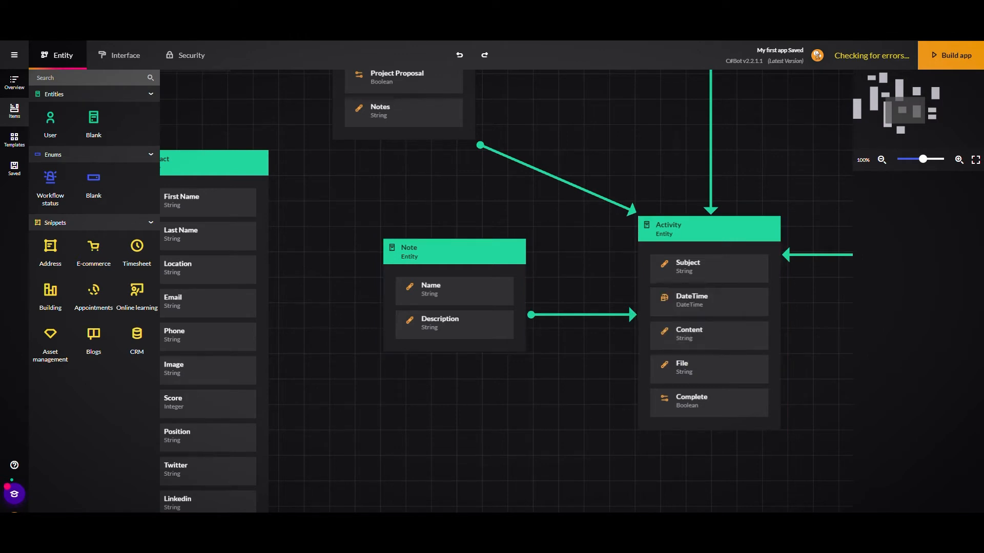
{"action": "left_click", "coordinate": [13, 140]}
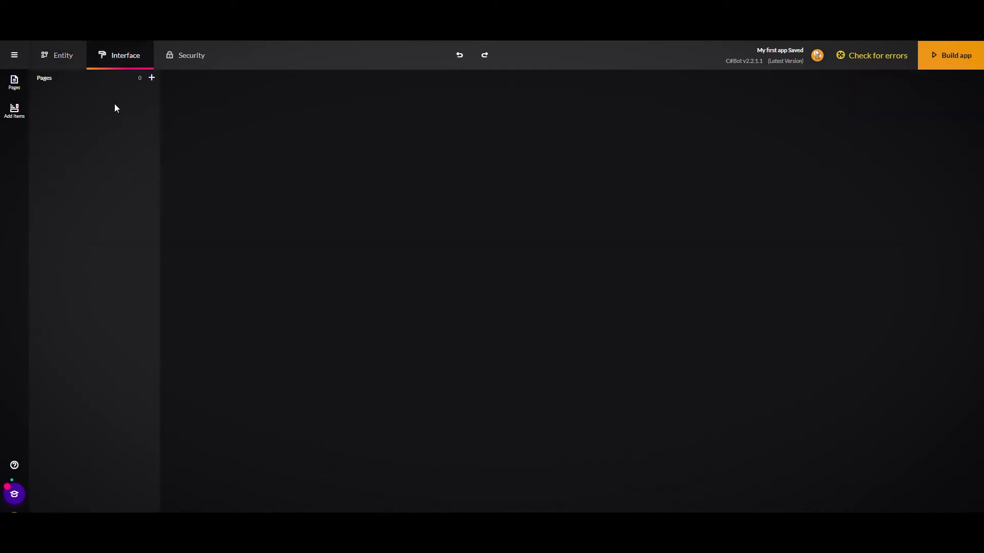
Add a page named 'Home' with a 'My first app' heading and a data table
{"action": "left_click", "coordinate": [151, 78]}
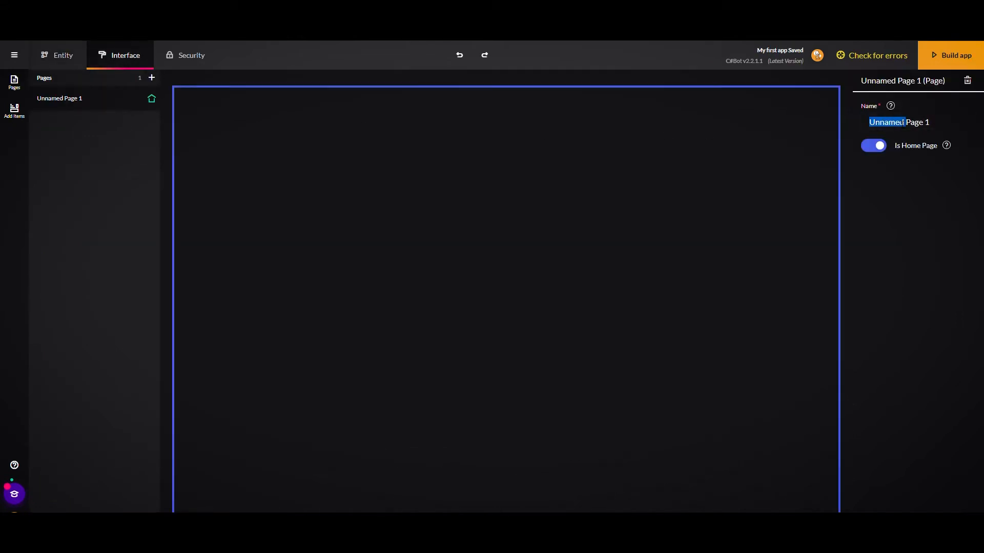
{"action": "type", "text": "Home"}
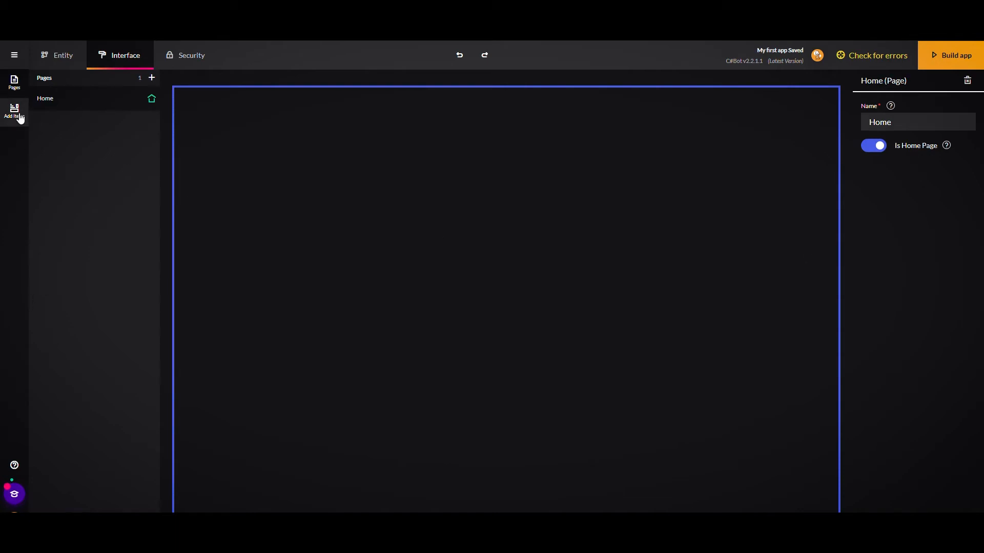
{"action": "left_click", "coordinate": [14, 112]}
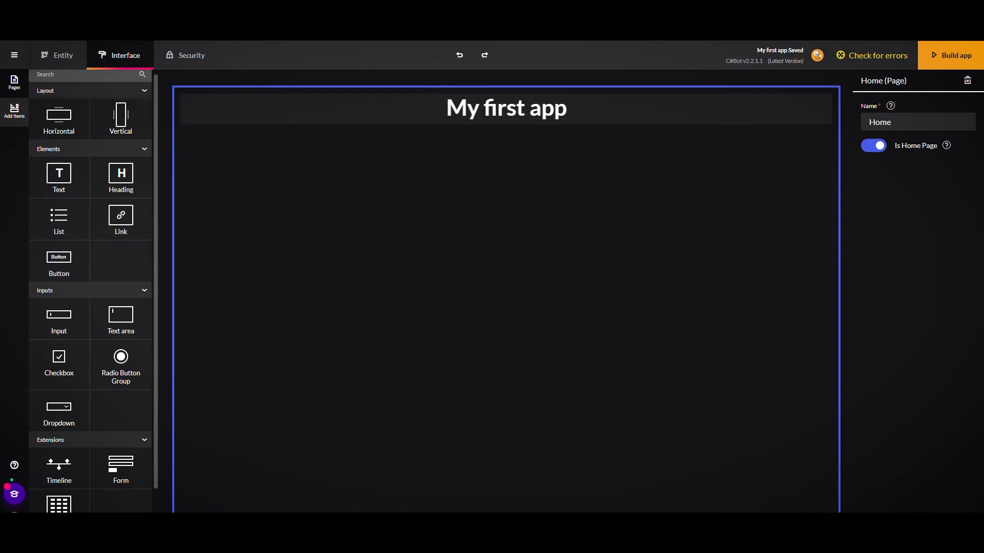
{"action": "left_click", "coordinate": [58, 458]}
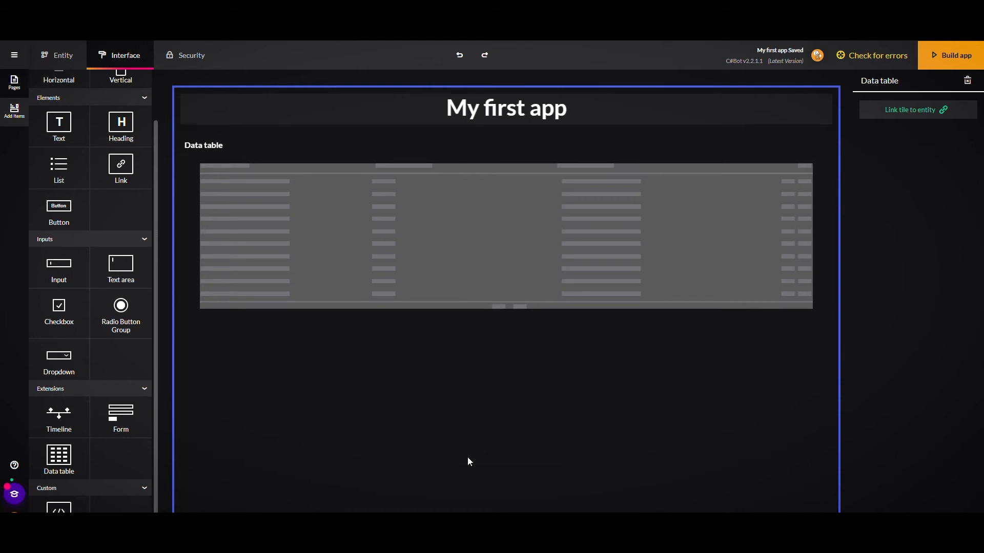
{"action": "mouse_move", "coordinate": [534, 503]}
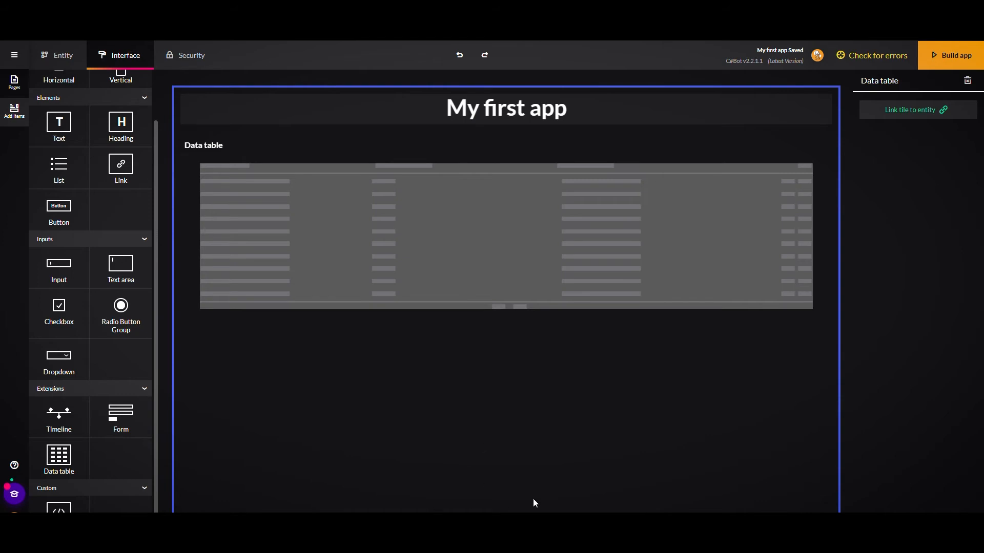
{"action": "left_click", "coordinate": [191, 56]}
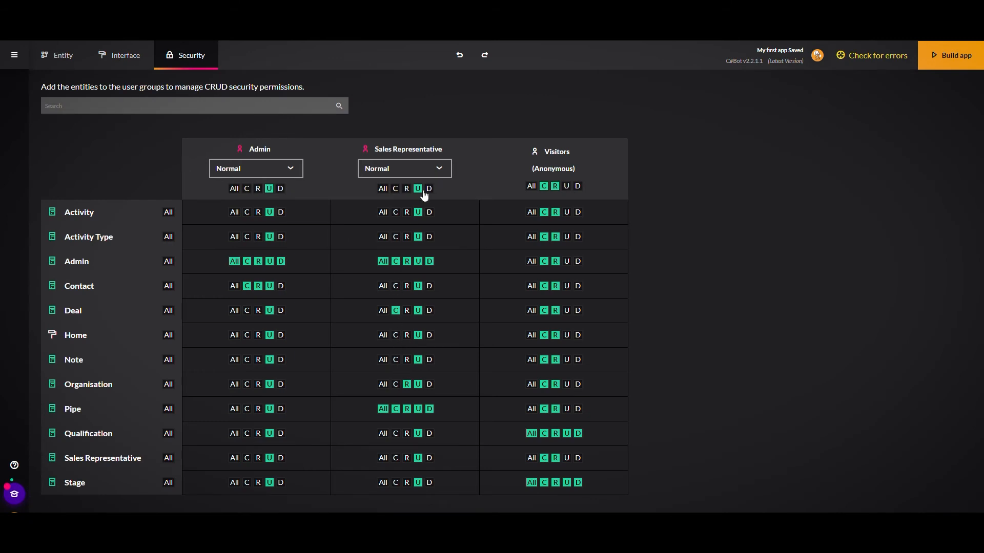
Set Sales Representative header permissions to C and R in the security matrix
{"action": "left_click", "coordinate": [395, 188]}
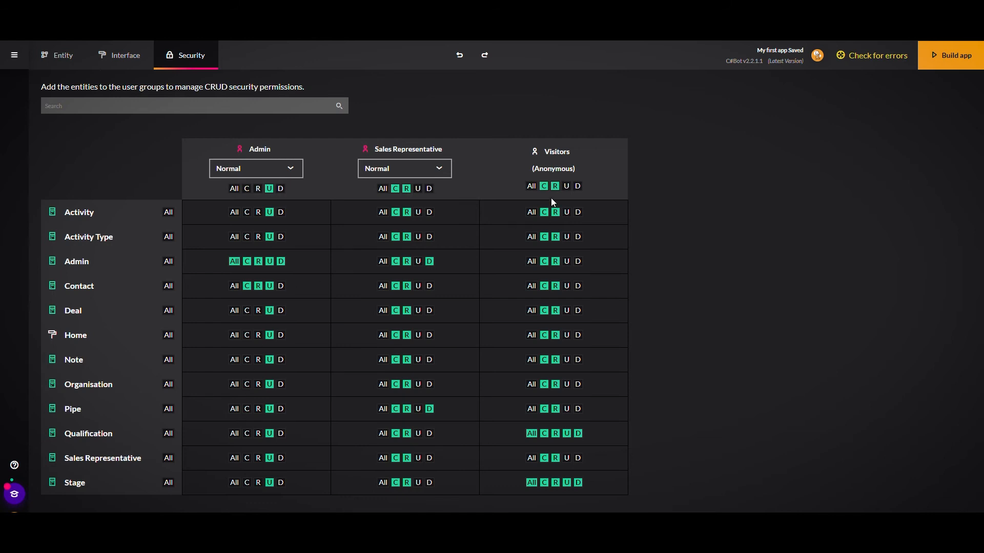
{"action": "mouse_move", "coordinate": [566, 190]}
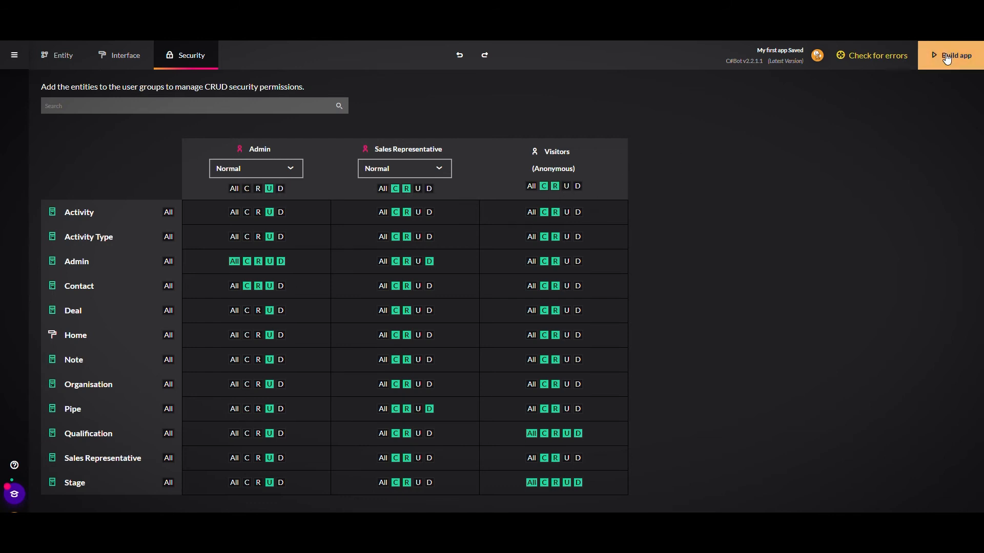
Build the app (106,237 lines, 877 files) and obtain git repository access
{"action": "left_click", "coordinate": [956, 55]}
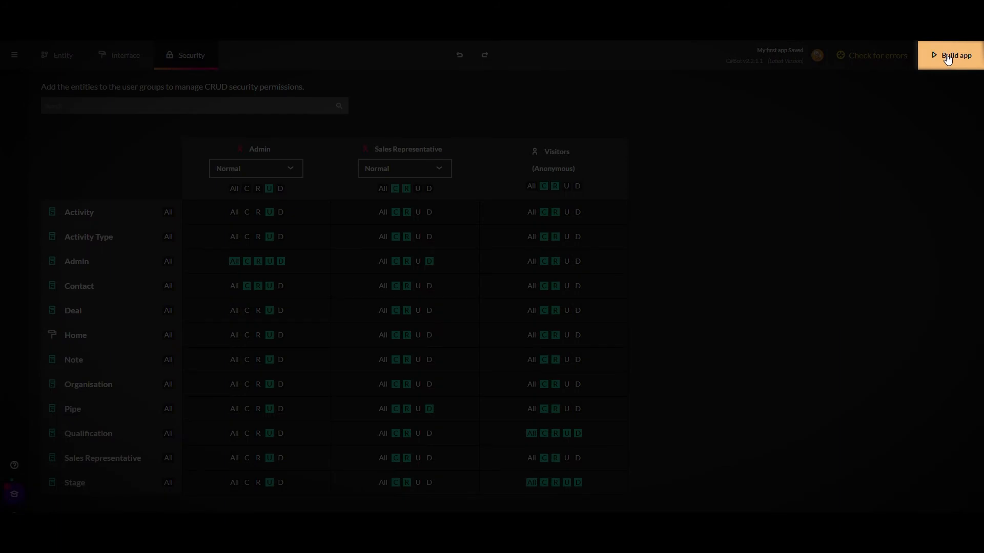
{"action": "left_click", "coordinate": [953, 56]}
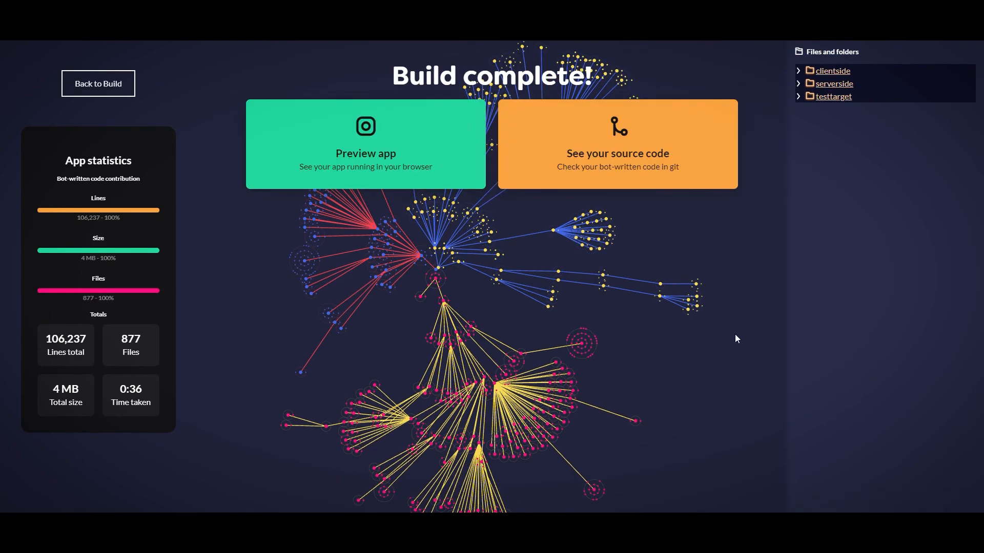
{"action": "mouse_move", "coordinate": [598, 149]}
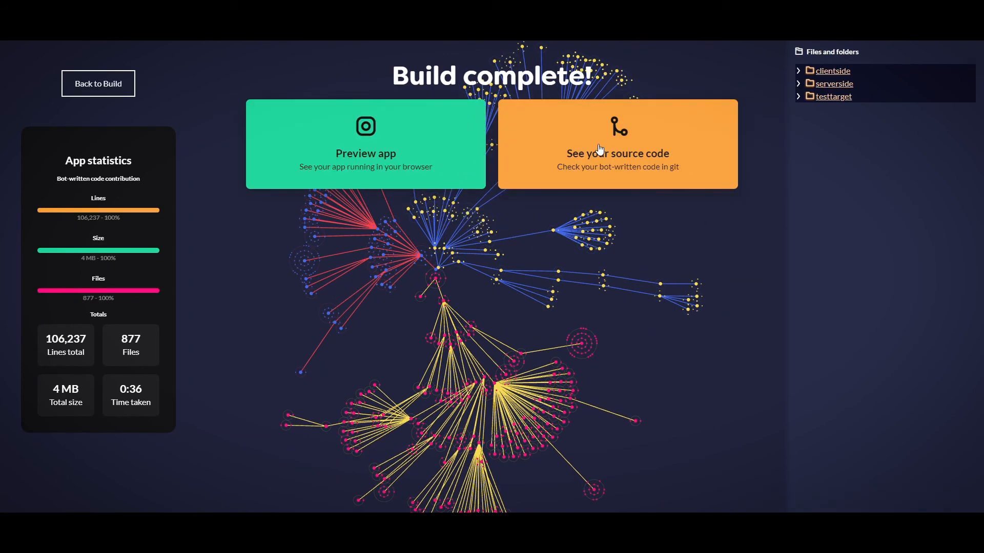
{"action": "left_click", "coordinate": [616, 143]}
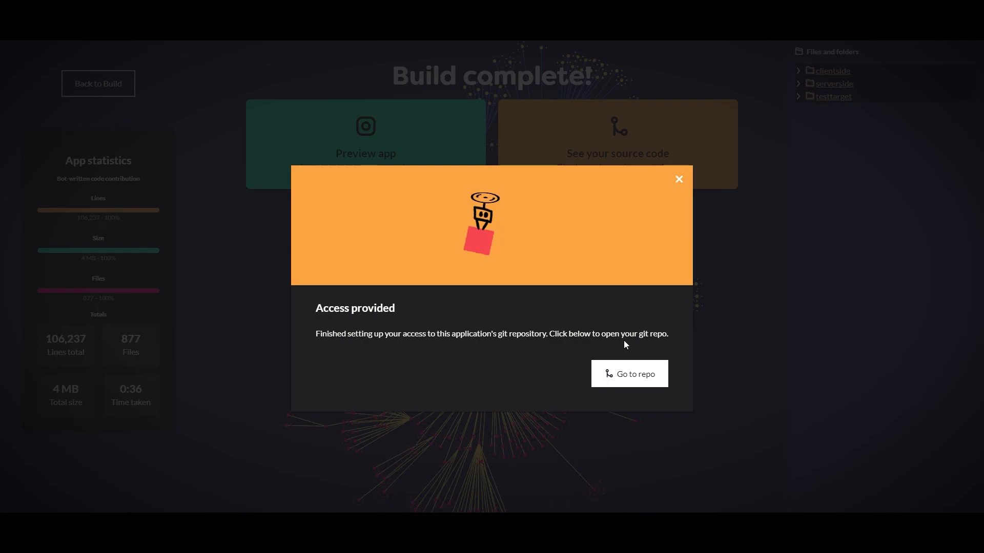
{"action": "left_click", "coordinate": [679, 179]}
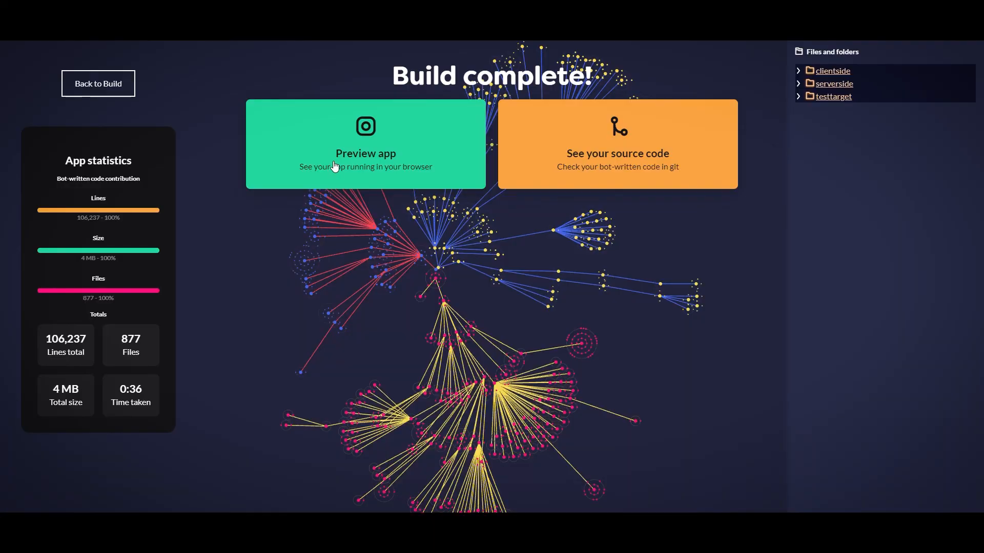